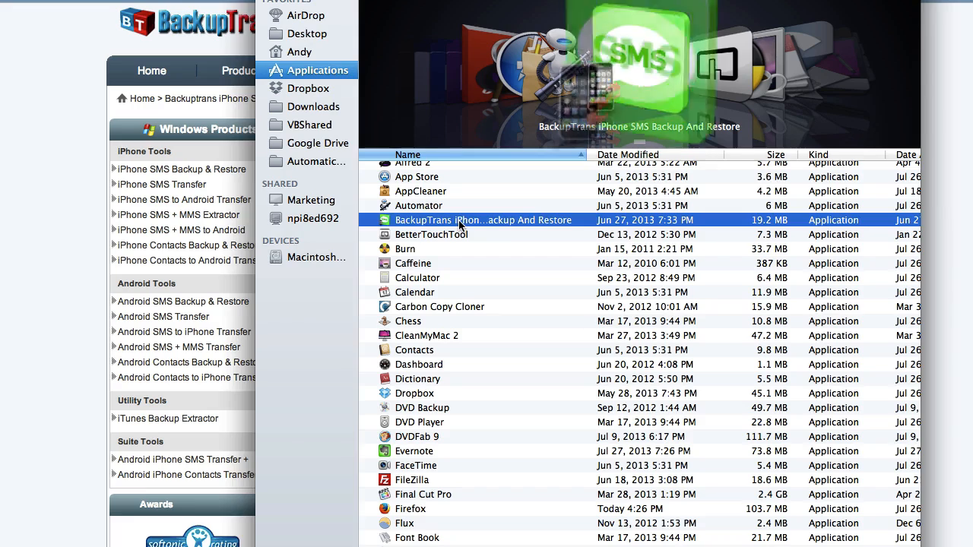
Launch BackupTrans iPhone SMS Backup And Restore from the Applications folder.
{"action": "double_click", "coordinate": [484, 219]}
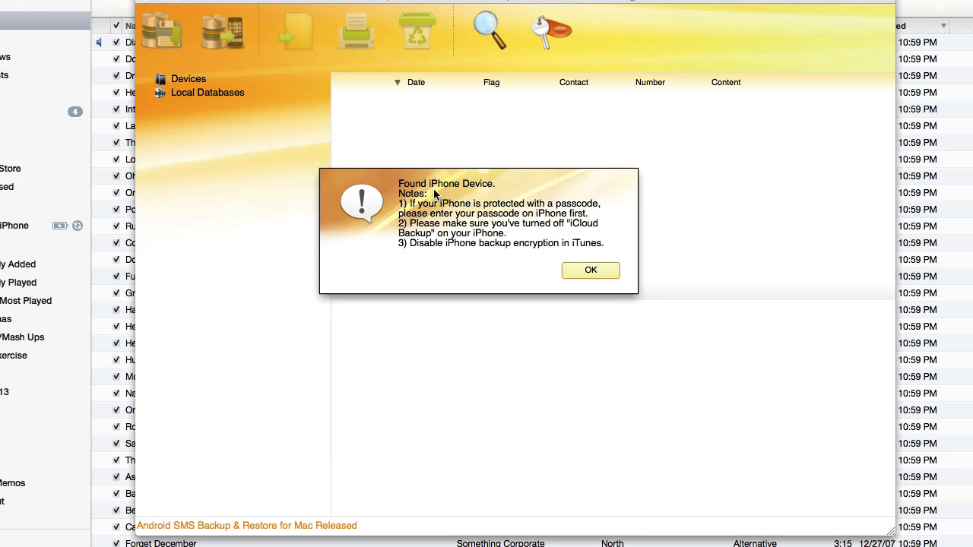
{"action": "mouse_move", "coordinate": [426, 228]}
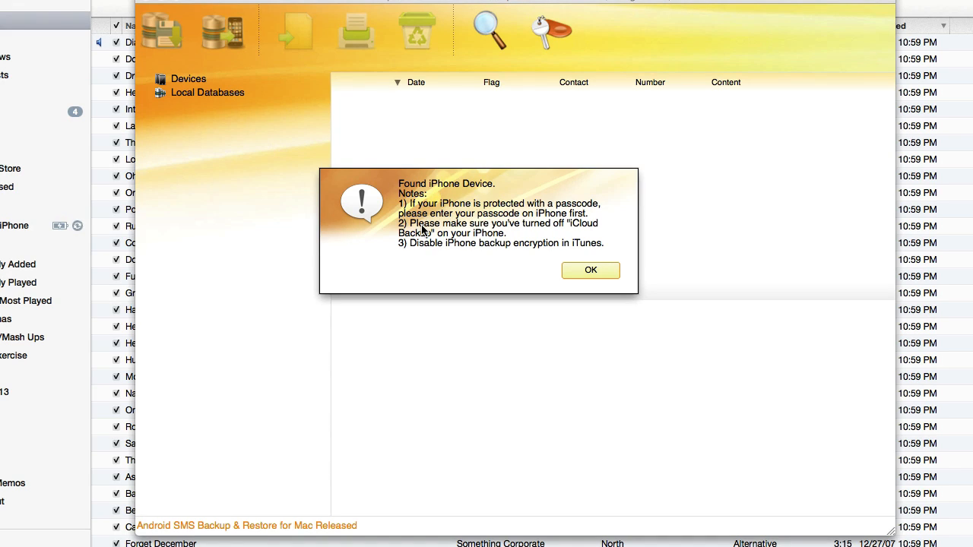
{"action": "mouse_move", "coordinate": [406, 210]}
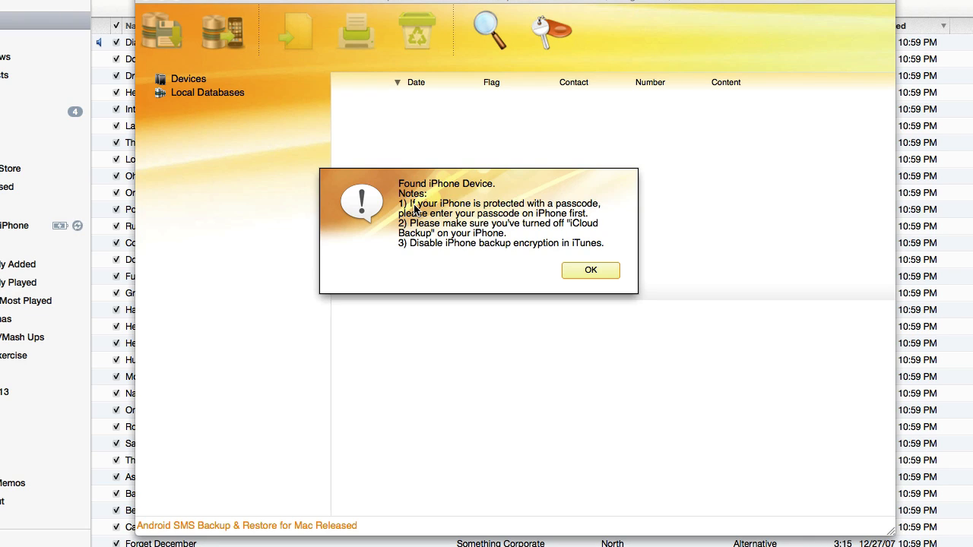
{"action": "mouse_move", "coordinate": [478, 225]}
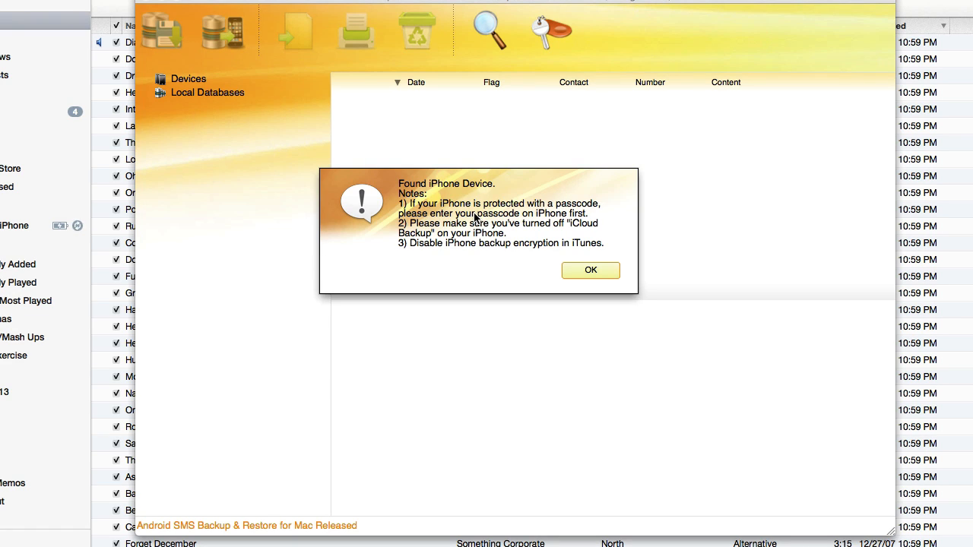
{"action": "mouse_move", "coordinate": [405, 237]}
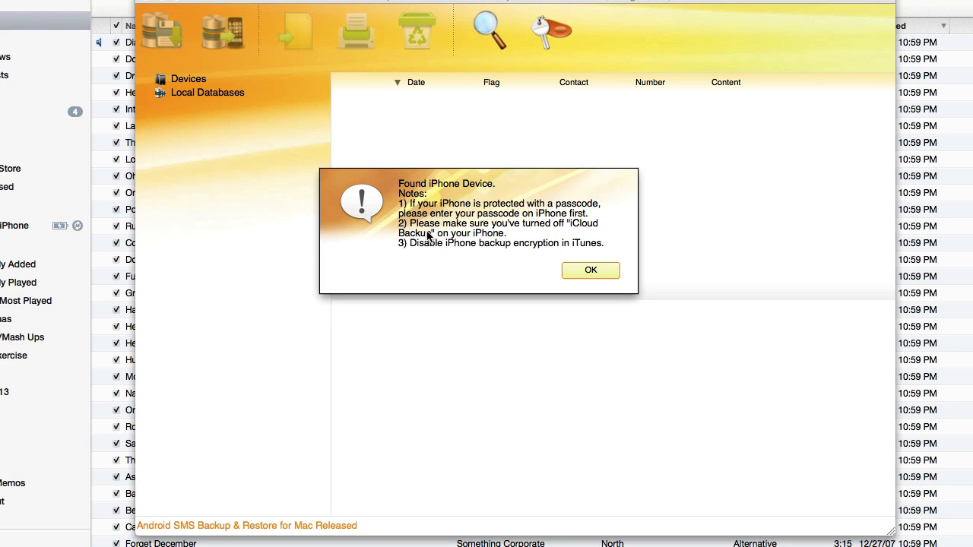
{"action": "mouse_move", "coordinate": [448, 237]}
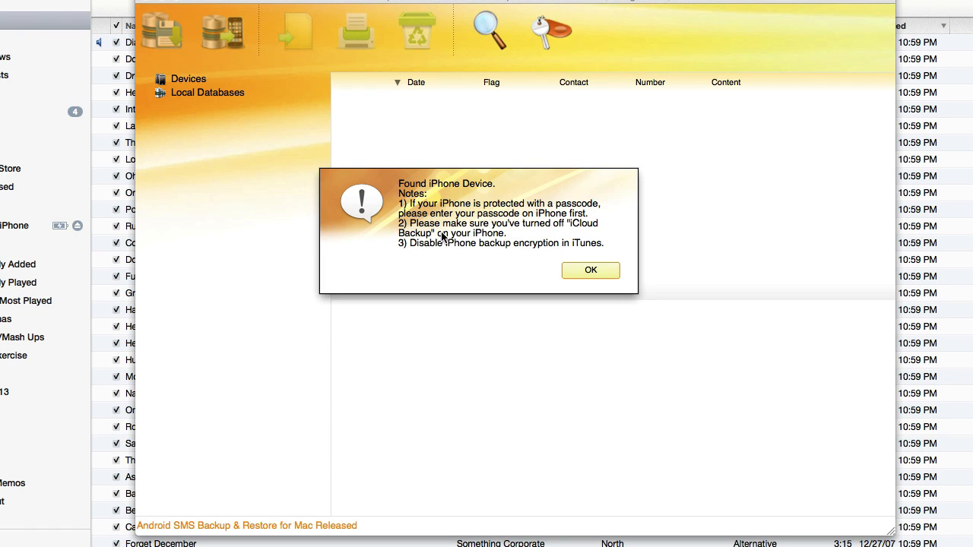
{"action": "mouse_move", "coordinate": [447, 258]}
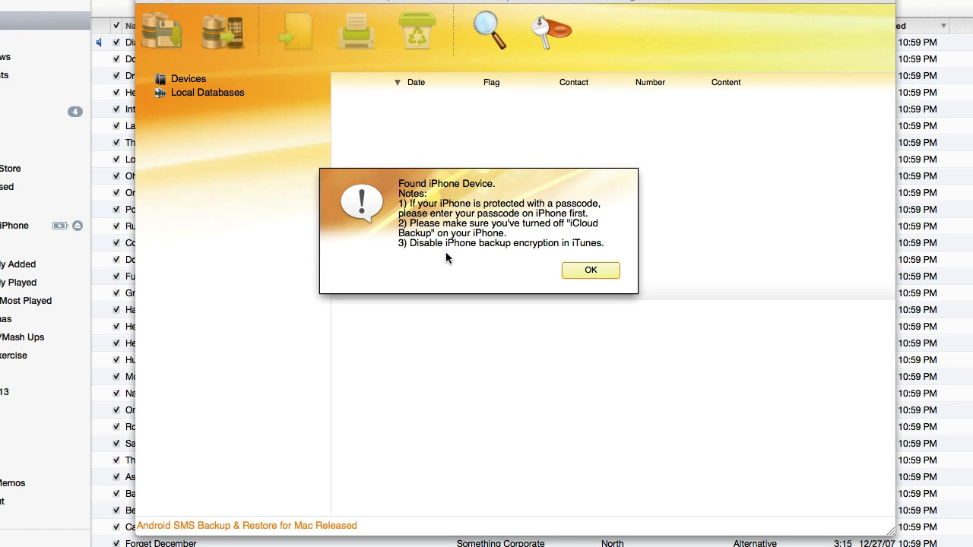
{"action": "mouse_move", "coordinate": [483, 271]}
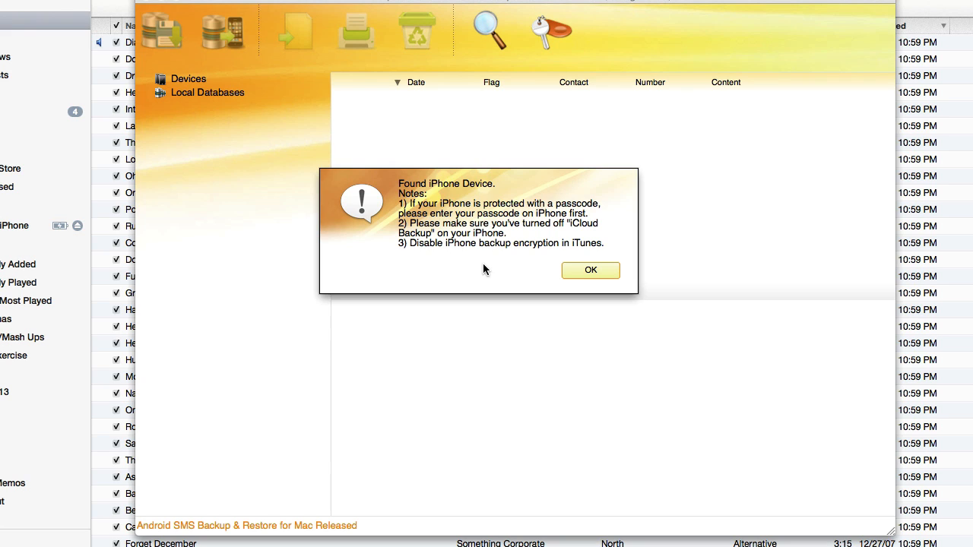
{"action": "mouse_move", "coordinate": [583, 272]}
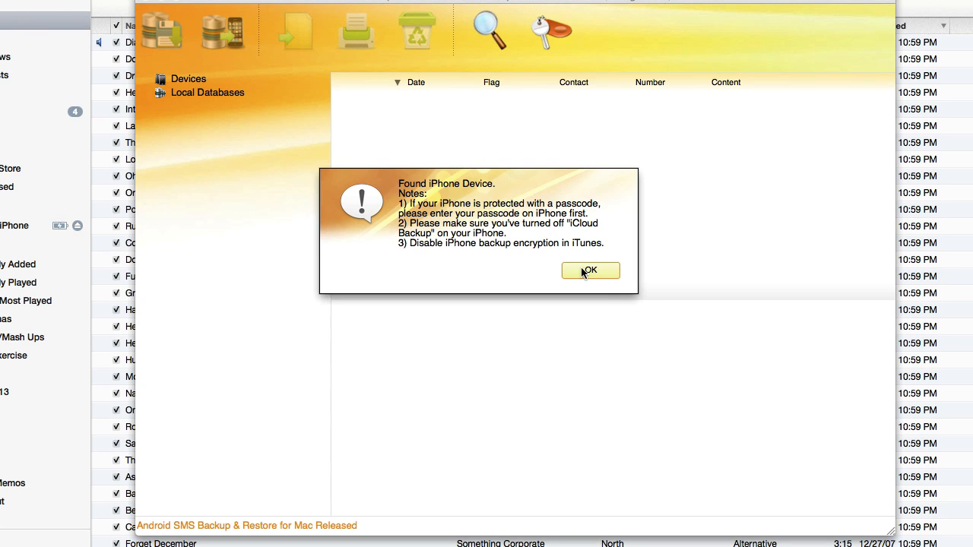
Dismiss the Found iPhone Device notice with OK to reach the message list.
{"action": "left_click", "coordinate": [590, 270]}
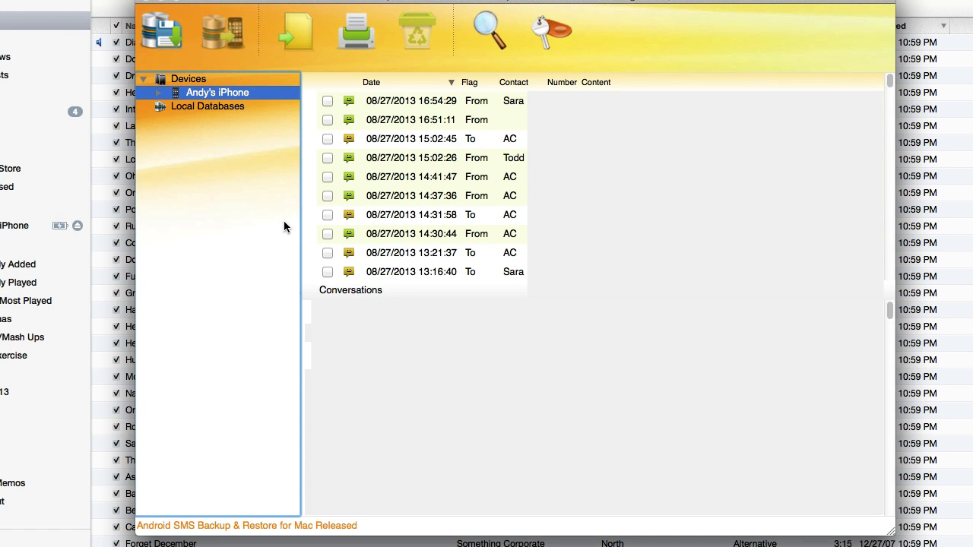
{"action": "mouse_move", "coordinate": [262, 196]}
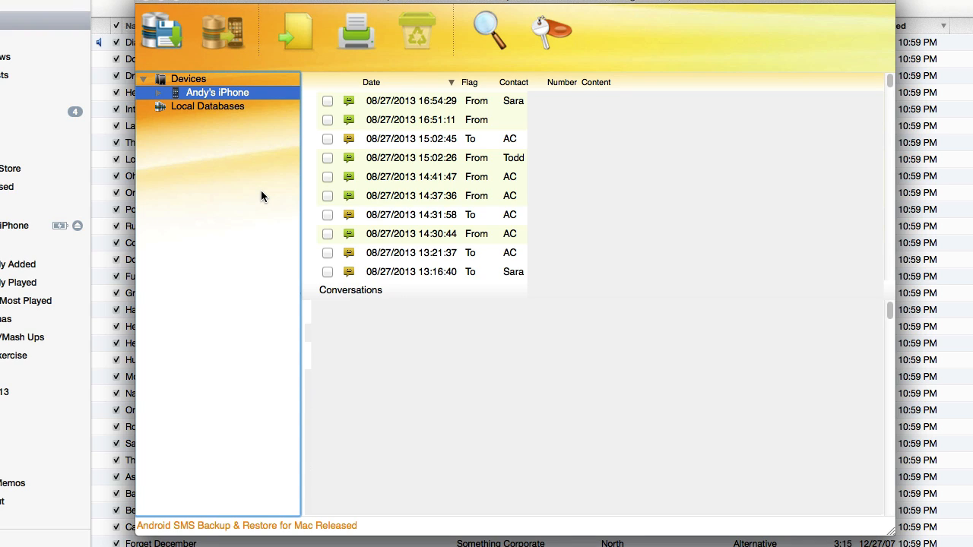
{"action": "mouse_move", "coordinate": [266, 158]}
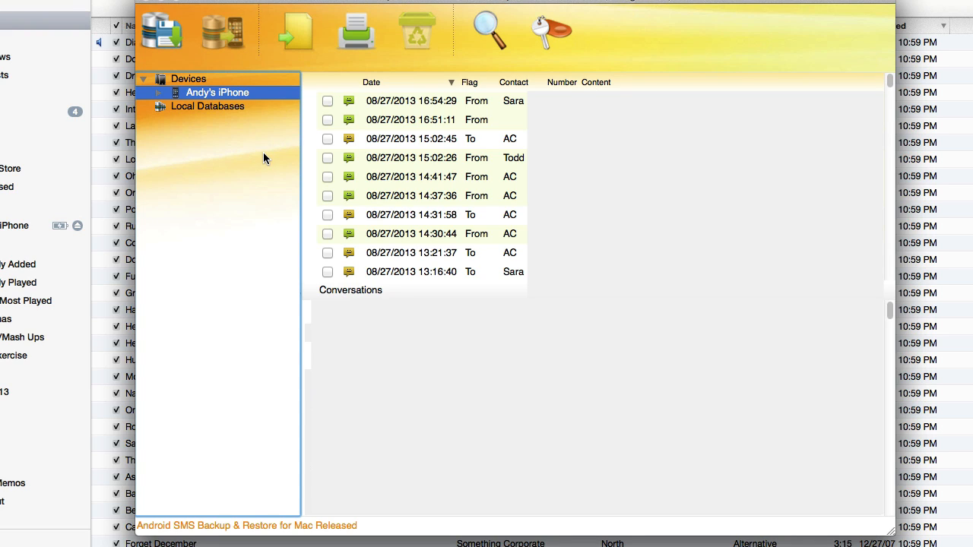
{"action": "mouse_move", "coordinate": [159, 97]}
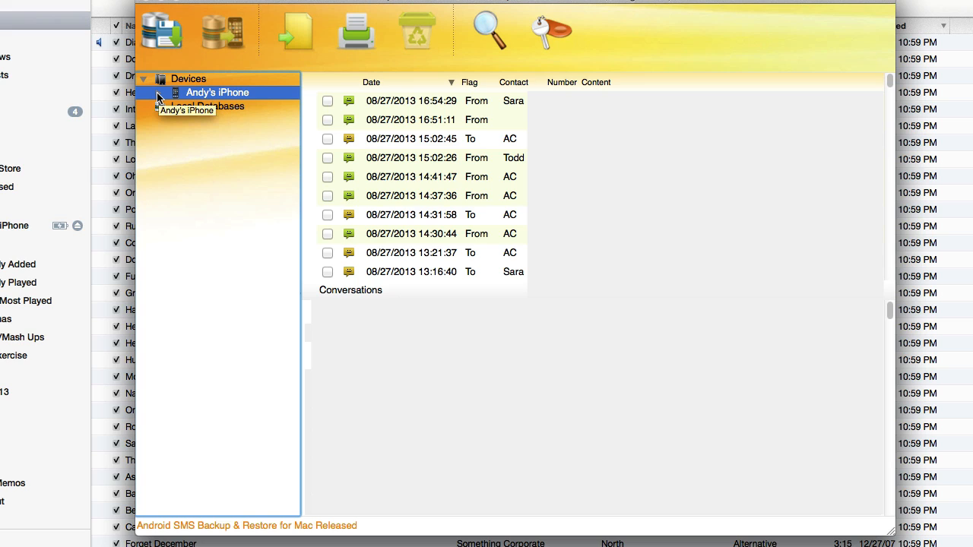
{"action": "left_click", "coordinate": [159, 93]}
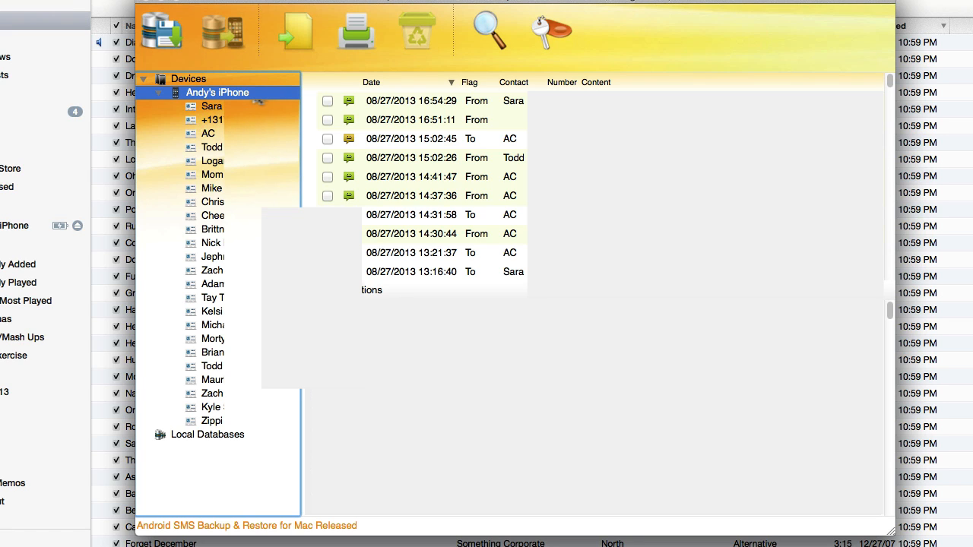
{"action": "left_click", "coordinate": [213, 146]}
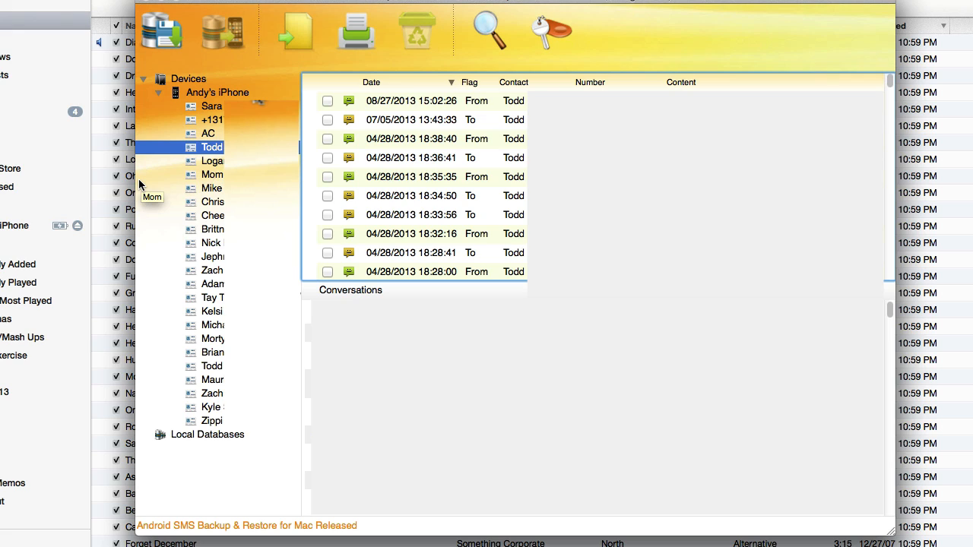
{"action": "mouse_move", "coordinate": [140, 184]}
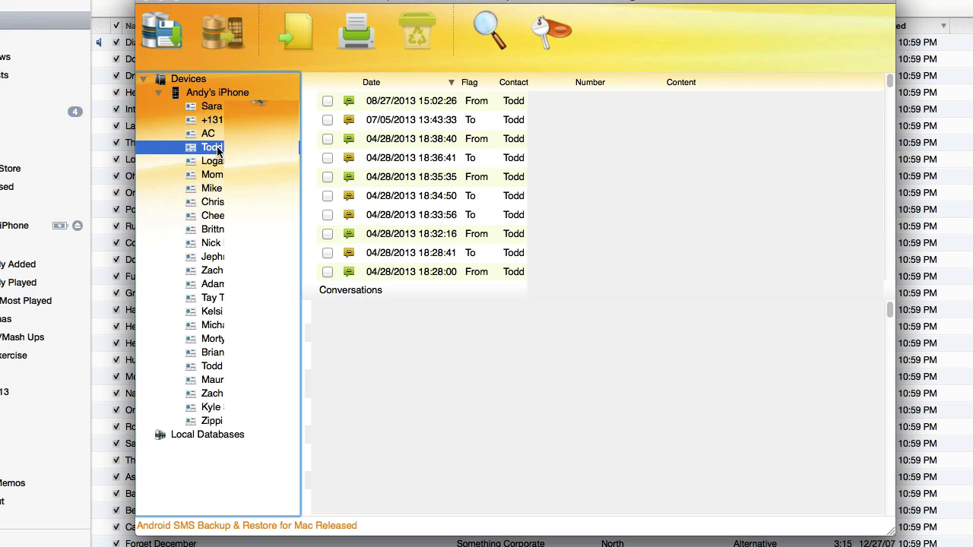
Check Todd's 08/27/2013, 07/05/2013 and 04/28/2013 messages and start Export SMS to File.
{"action": "left_click", "coordinate": [327, 100]}
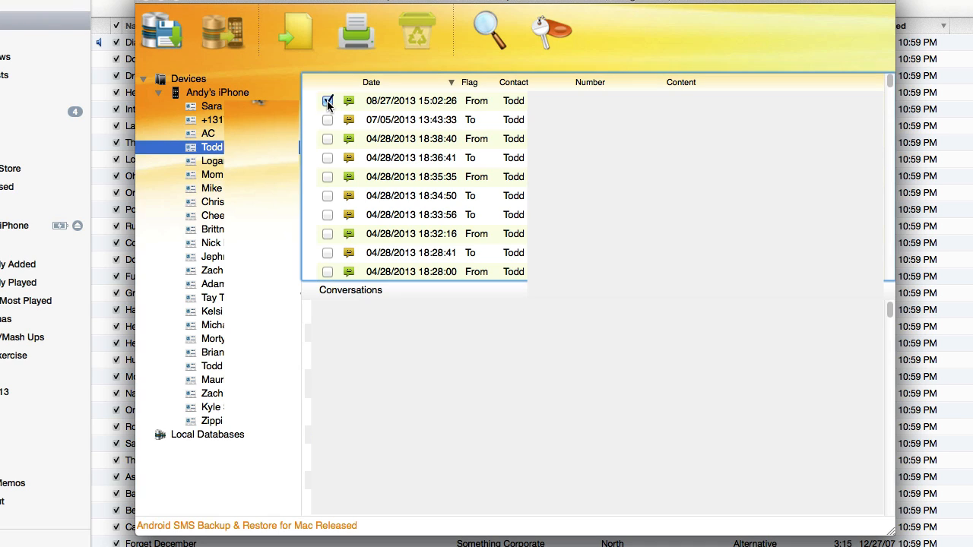
{"action": "left_click", "coordinate": [328, 119]}
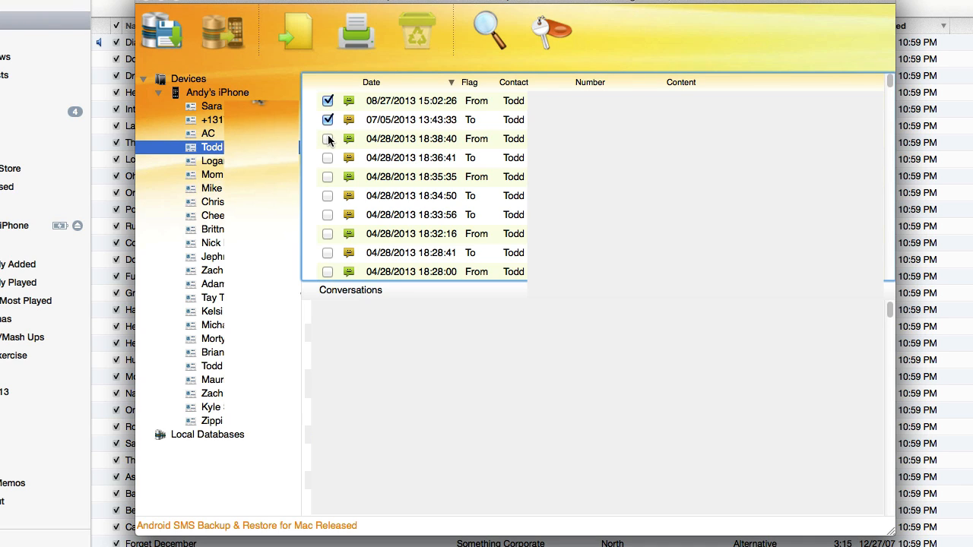
{"action": "left_click", "coordinate": [328, 139]}
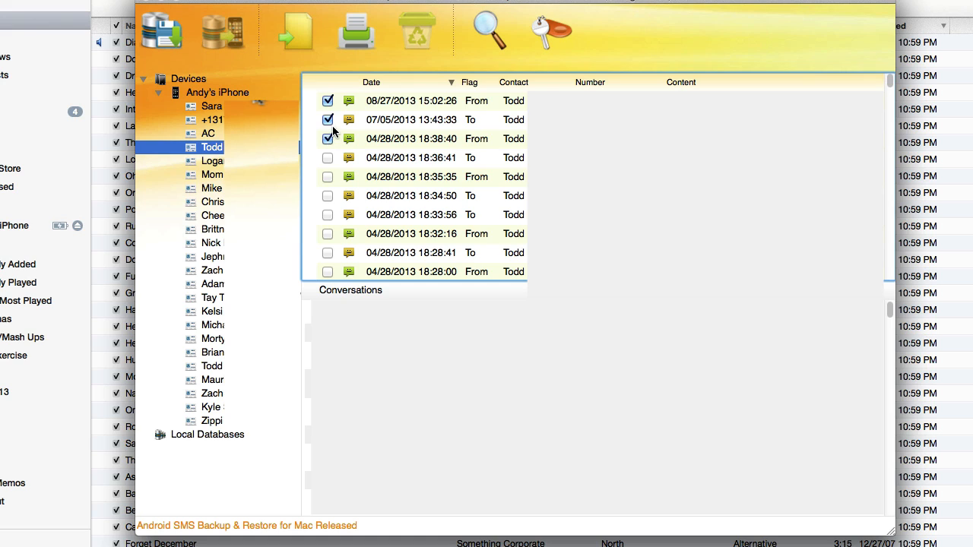
{"action": "mouse_move", "coordinate": [162, 31]}
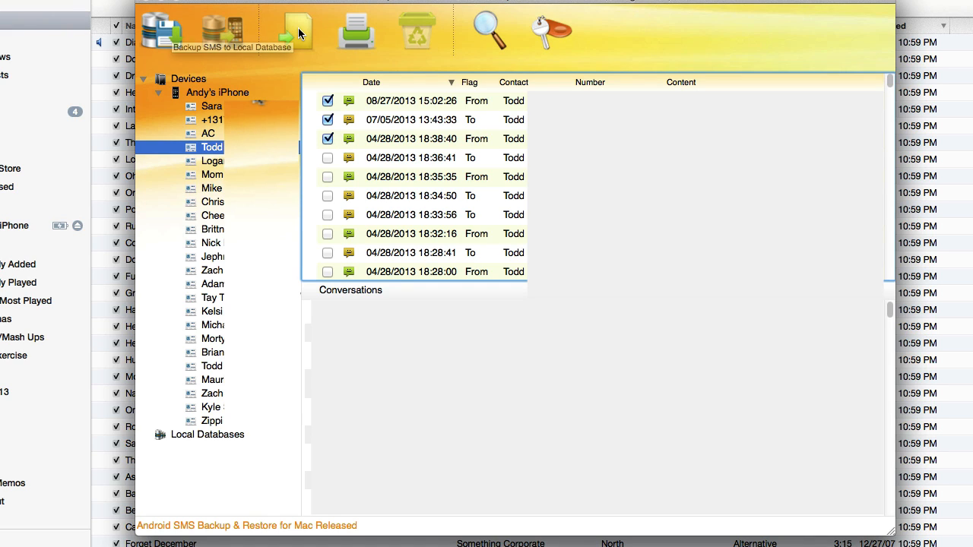
{"action": "mouse_move", "coordinate": [295, 31]}
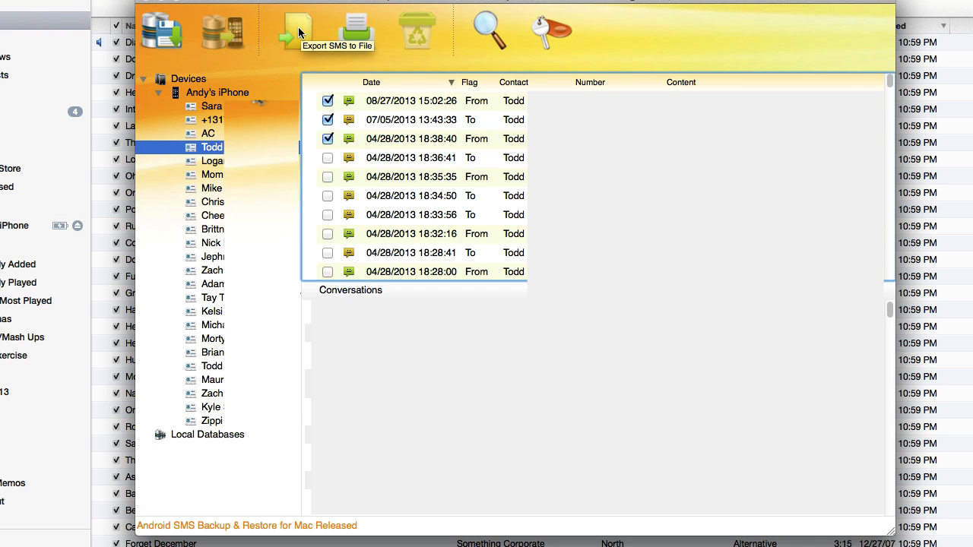
{"action": "left_click", "coordinate": [290, 31]}
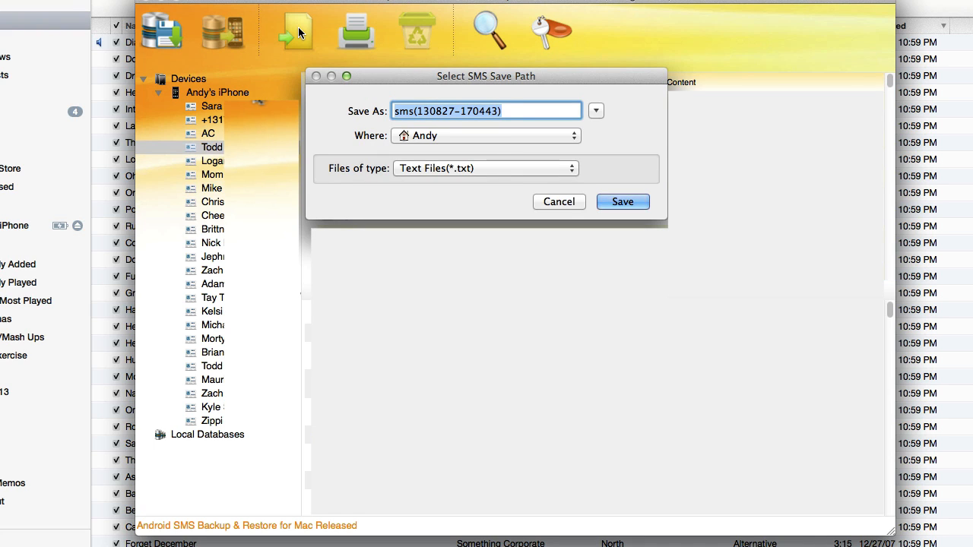
Save the export as Todd-Convo with Word Files as the file type.
{"action": "type", "text": "Todd-Convo"}
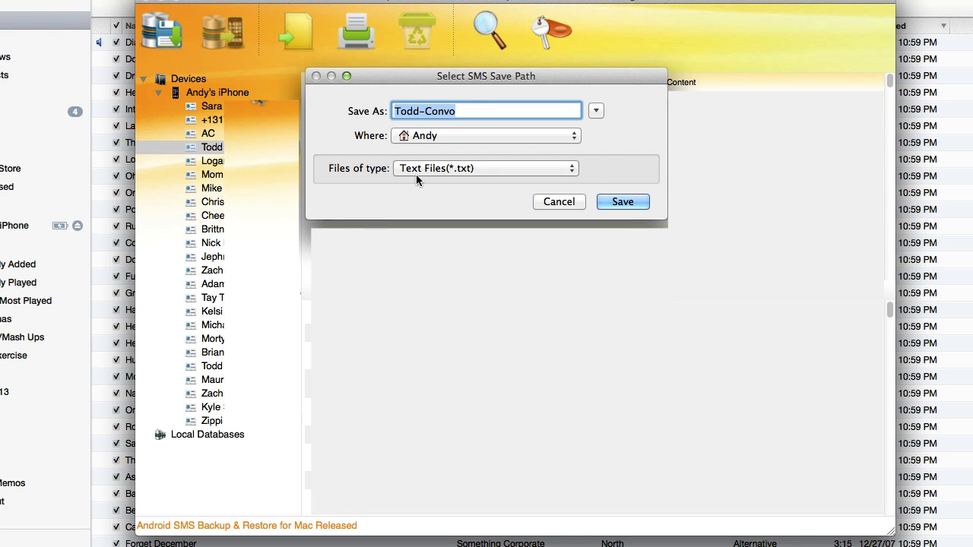
{"action": "left_click", "coordinate": [485, 168]}
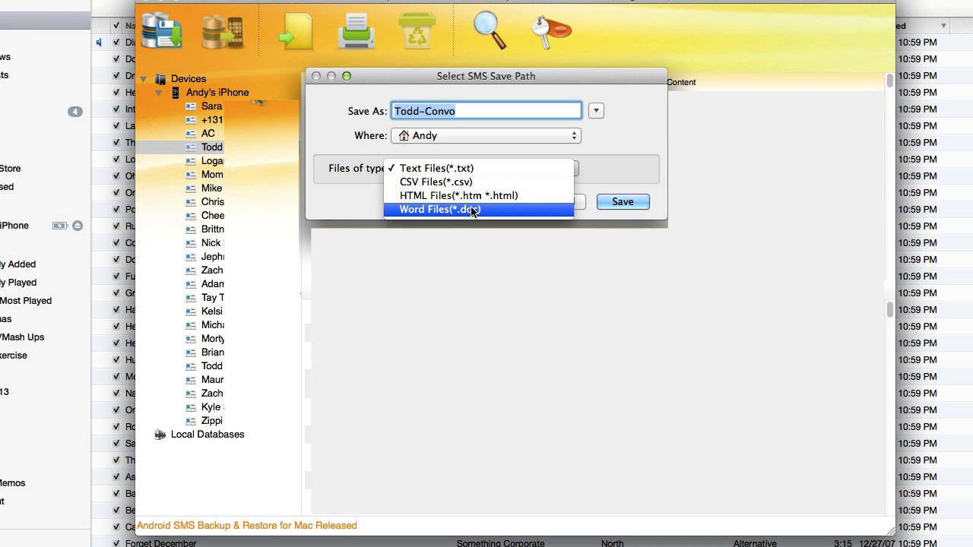
{"action": "left_click", "coordinate": [446, 210]}
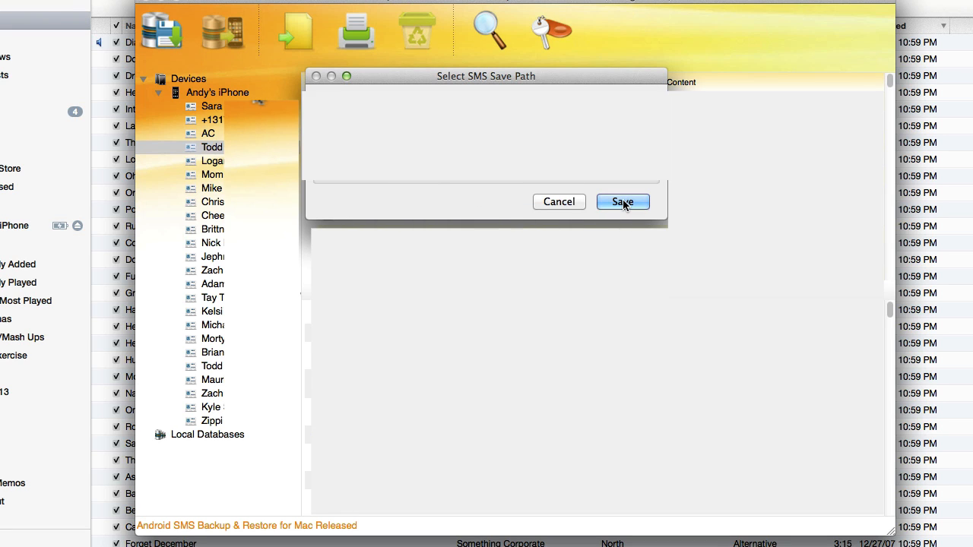
{"action": "left_click", "coordinate": [623, 200]}
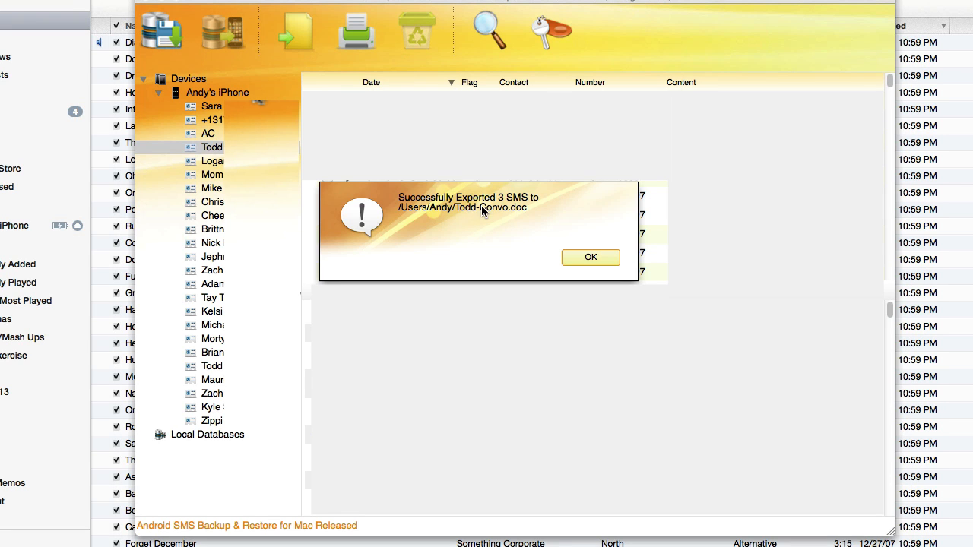
{"action": "mouse_move", "coordinate": [463, 233]}
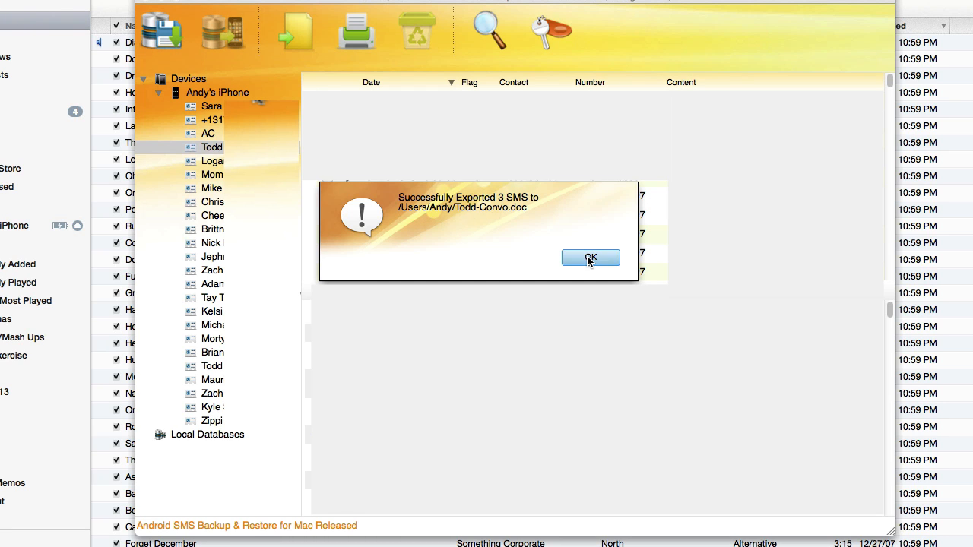
Acknowledge the export success and open Todd-Convo.doc in Microsoft Word.
{"action": "left_click", "coordinate": [590, 259]}
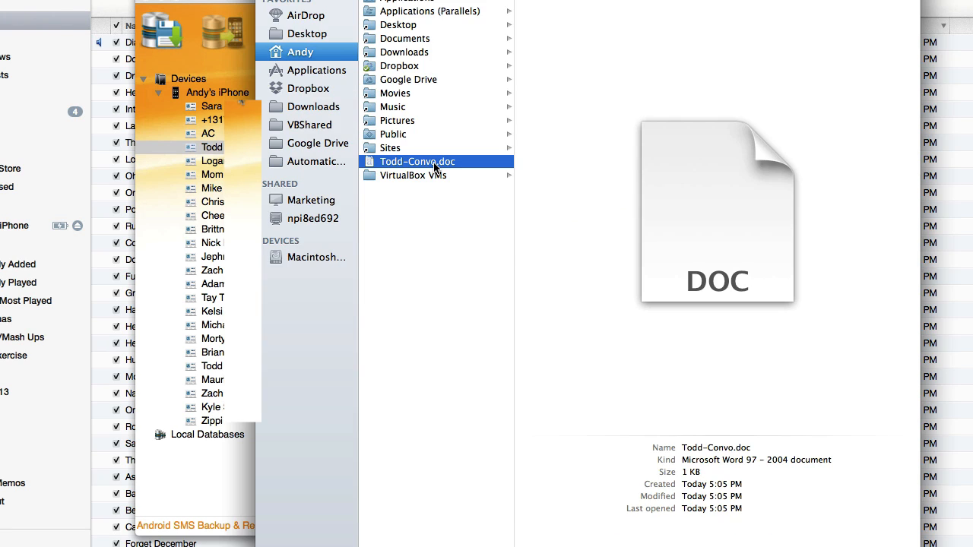
{"action": "mouse_move", "coordinate": [442, 166]}
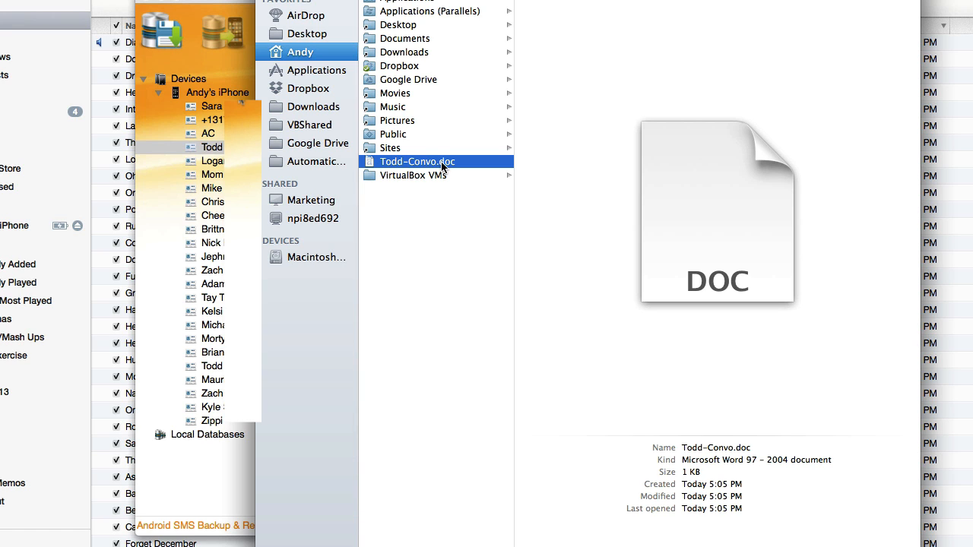
{"action": "double_click", "coordinate": [413, 161]}
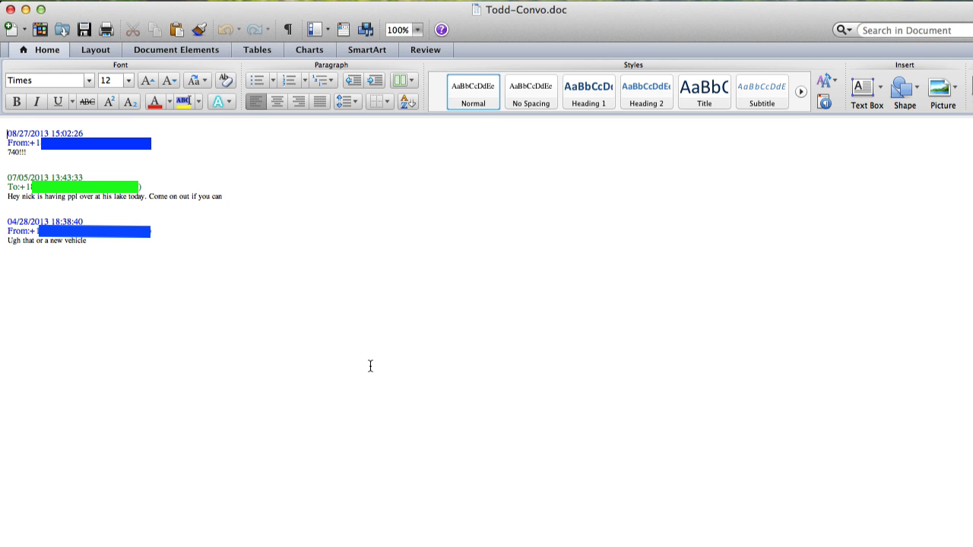
{"action": "mouse_move", "coordinate": [222, 322]}
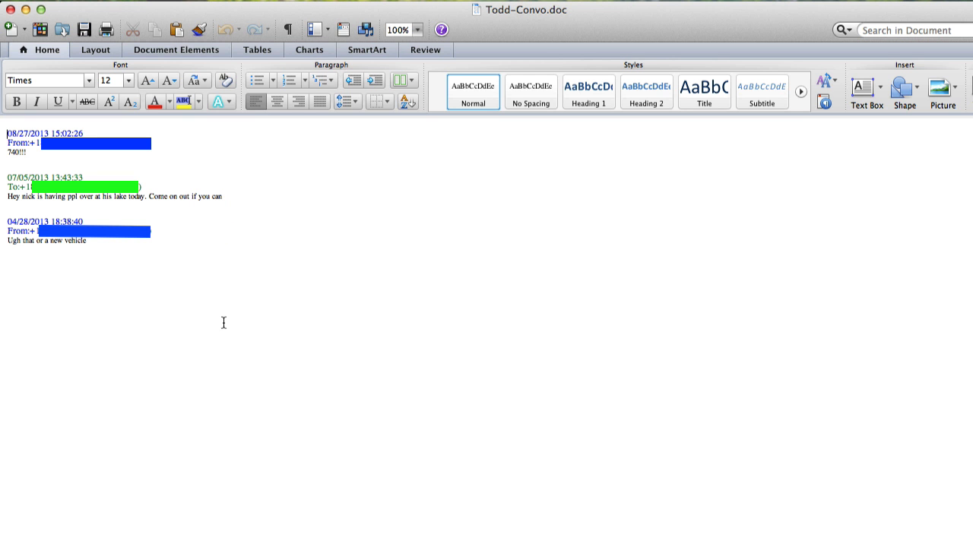